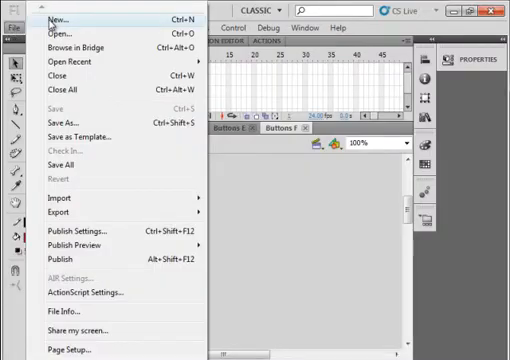
# Create a new document at 50% zoom and rename Layer 1 to BlueB.
pyautogui.click(62, 20)
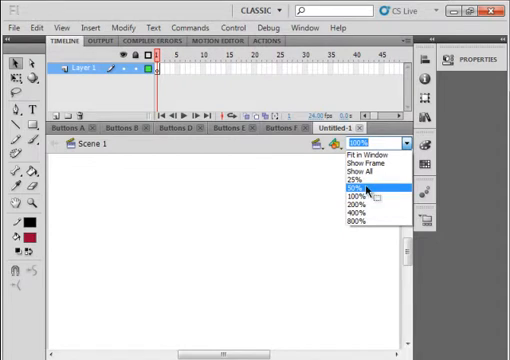
pyautogui.click(352, 188)
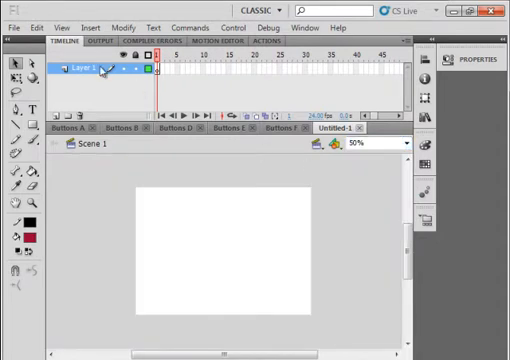
pyautogui.doubleClick(80, 68)
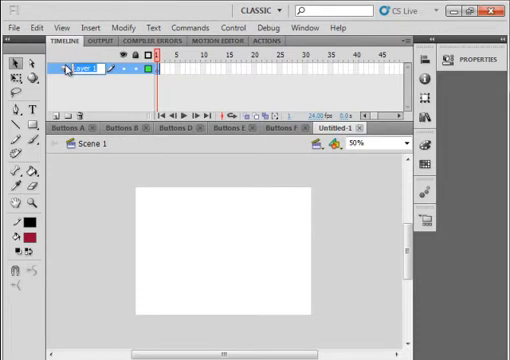
pyautogui.doubleClick(84, 70)
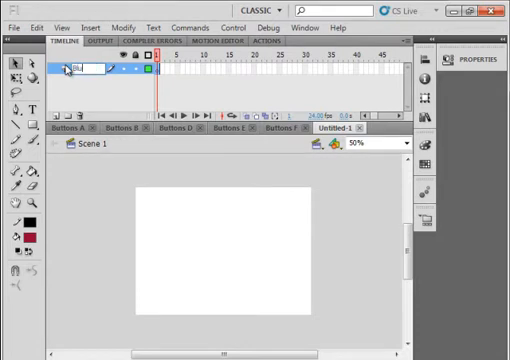
pyautogui.write('BlueB')
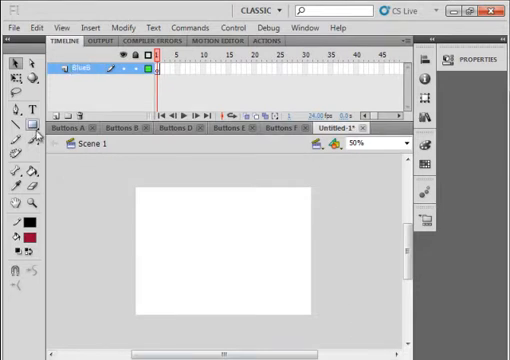
pyautogui.click(14, 128)
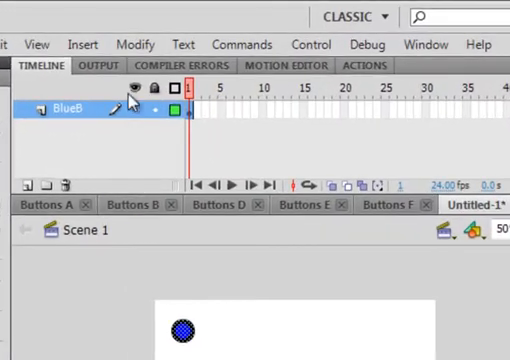
# Convert the selected blue circle into a Button symbol named Blue_btn.
pyautogui.click(134, 44)
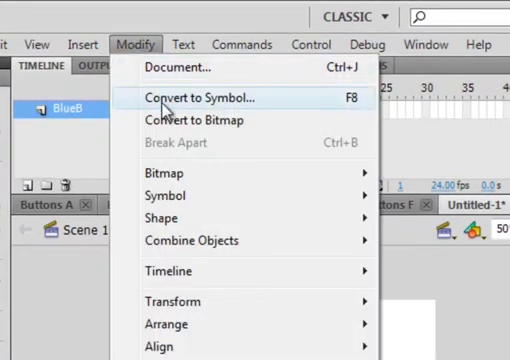
pyautogui.click(196, 98)
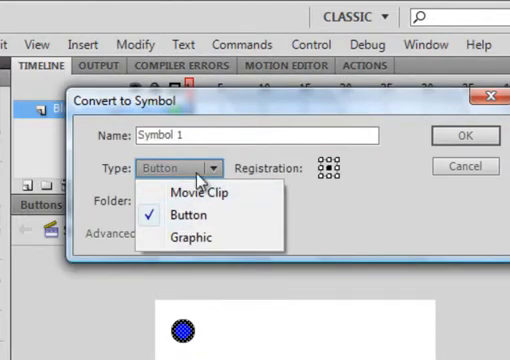
pyautogui.click(186, 210)
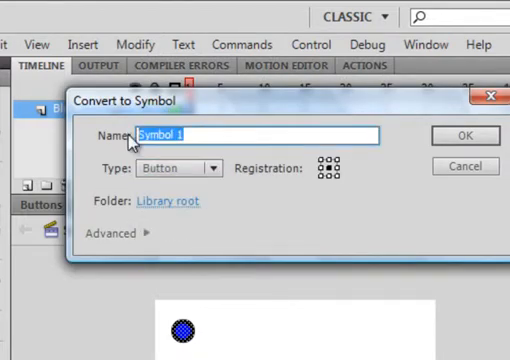
pyautogui.write('Blue_')
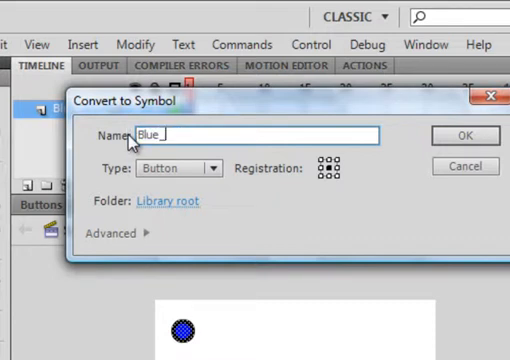
pyautogui.write('btn')
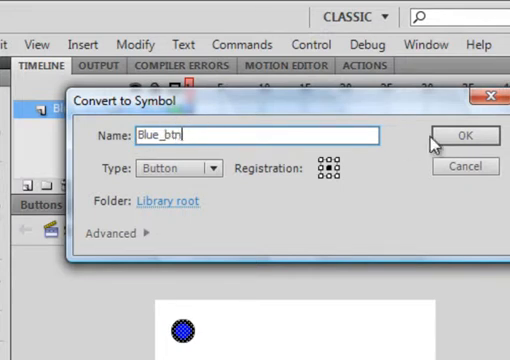
pyautogui.click(468, 136)
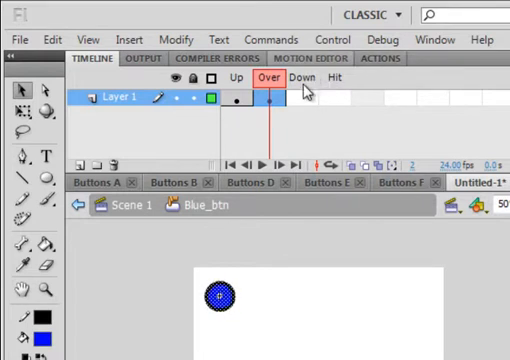
# Insert a keyframe at the Down frame of Blue_btn.
pyautogui.rightClick(292, 100)
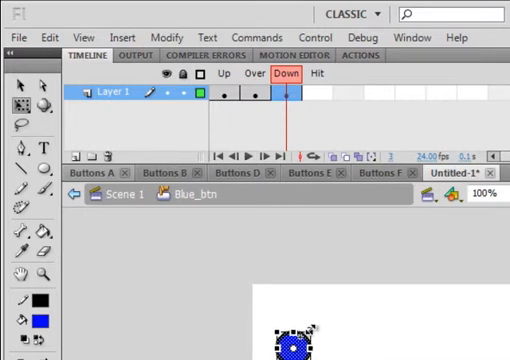
pyautogui.moveTo(444, 310)
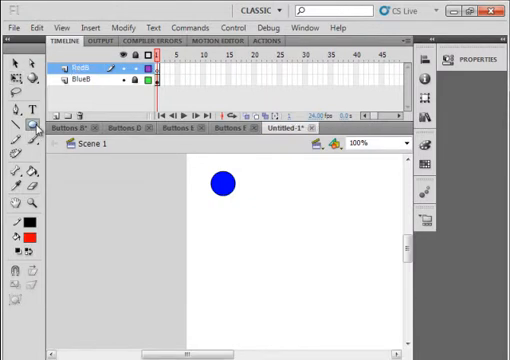
# Switch to the Rectangle tool to draw the red square.
pyautogui.click(20, 124)
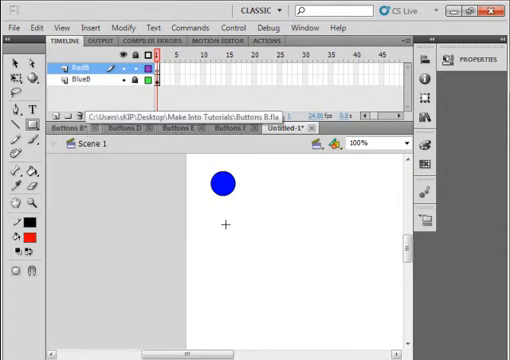
pyautogui.moveTo(266, 176)
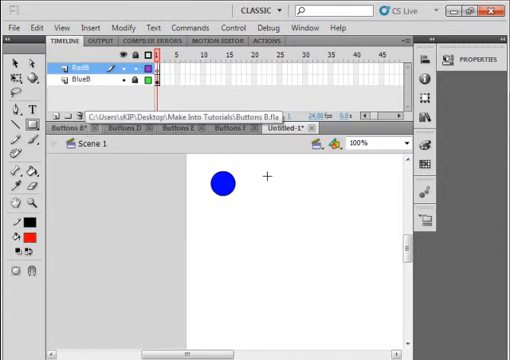
pyautogui.moveTo(274, 184)
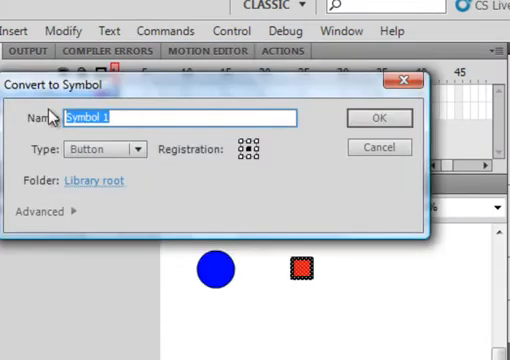
# Name the new button symbol Red_btn and confirm its creation.
pyautogui.write('Red')
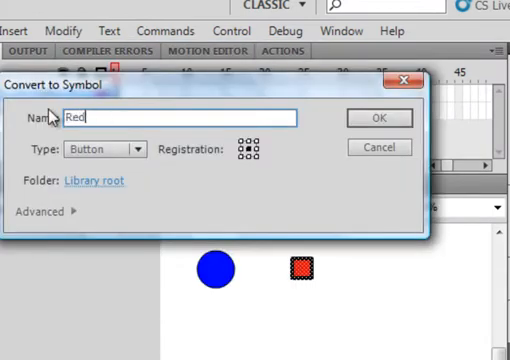
pyautogui.write('_btn')
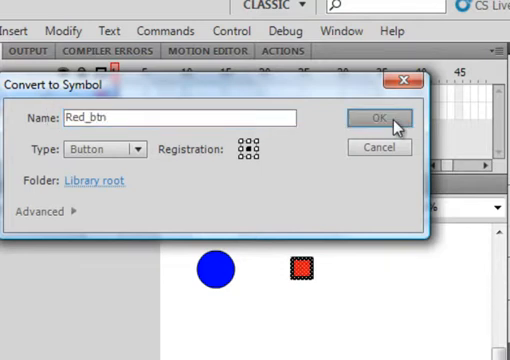
pyautogui.click(374, 116)
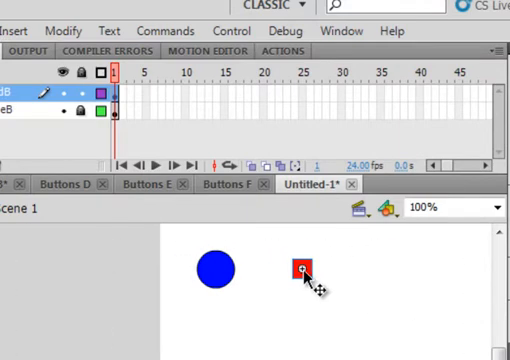
# Edit Red_btn and give its Over-state square a blue fill.
pyautogui.doubleClick(304, 272)
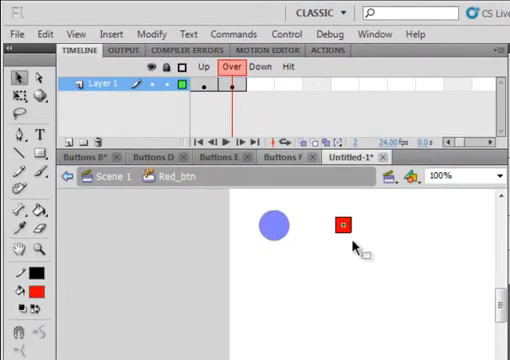
pyautogui.moveTo(350, 228)
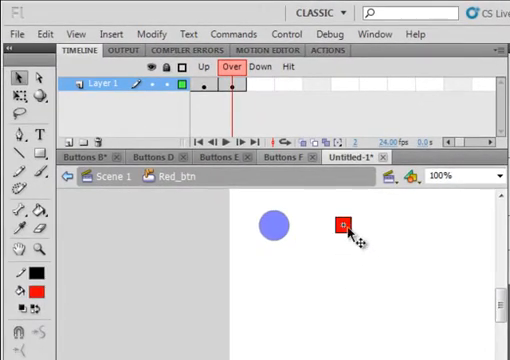
pyautogui.click(36, 284)
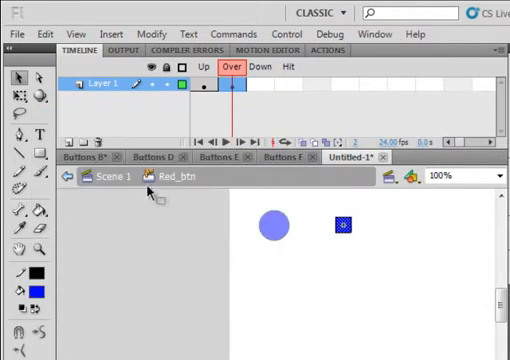
pyautogui.moveTo(330, 176)
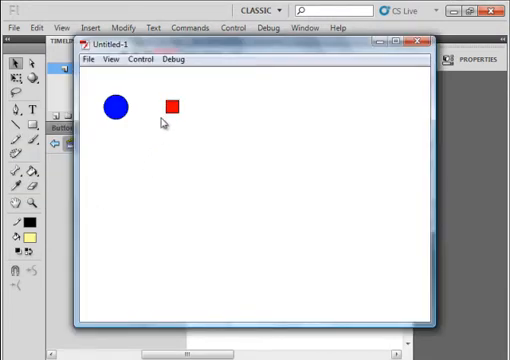
# Try out a button in the test movie preview.
pyautogui.click(172, 106)
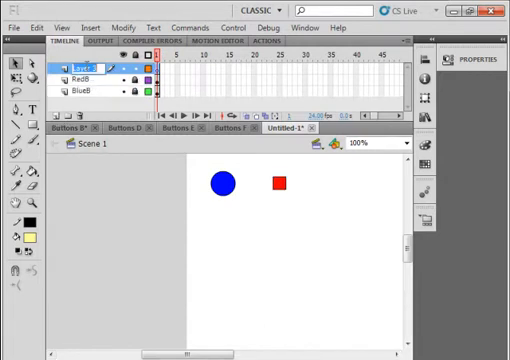
# Rename the new top layer for the star.
pyautogui.doubleClick(78, 68)
pyautogui.write('StarB')
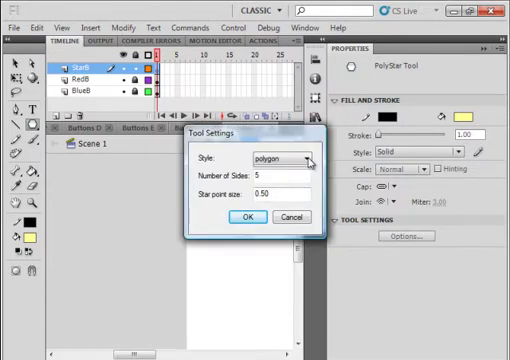
# Set the PolyStar tool to a five-sided star style and confirm.
pyautogui.click(308, 156)
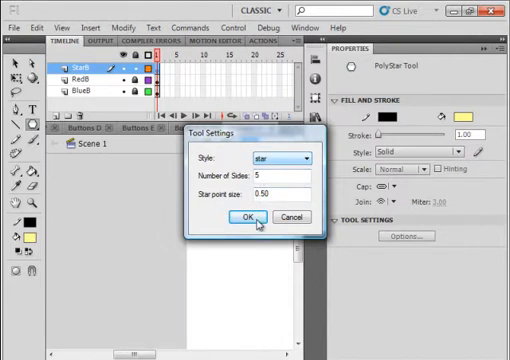
pyautogui.click(244, 216)
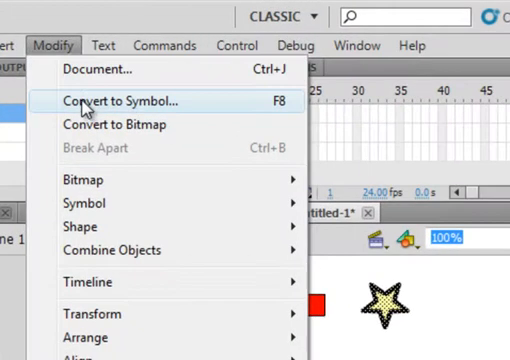
# Name the star's button symbol Star_btn and confirm its creation.
pyautogui.click(124, 100)
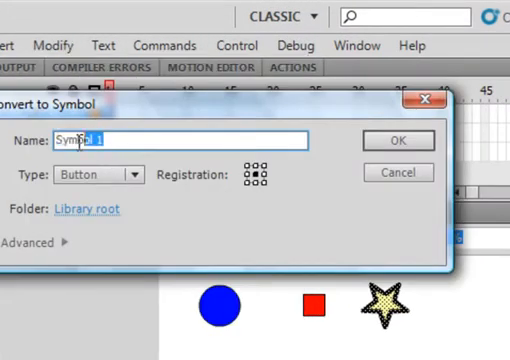
pyautogui.write('Star_btn')
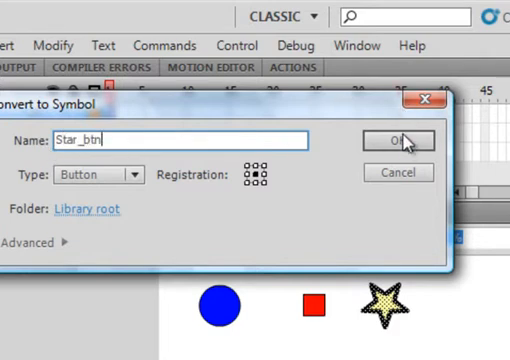
pyautogui.click(392, 140)
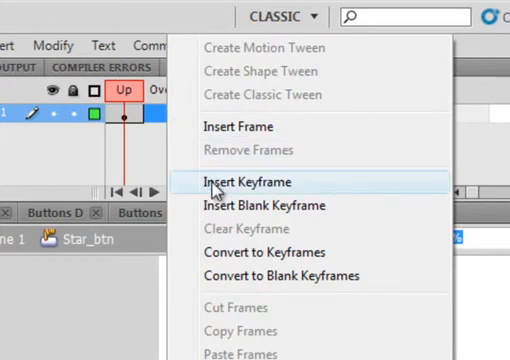
# Insert Over and Down keyframes for Star_btn, placing the star on yellow square and circle backgrounds.
pyautogui.click(244, 182)
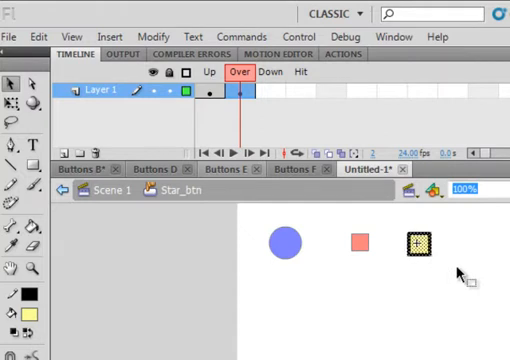
pyautogui.moveTo(448, 248)
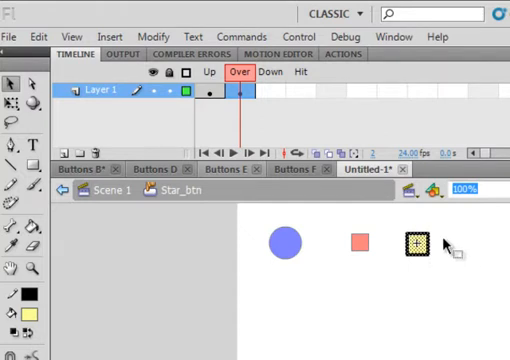
pyautogui.click(268, 94)
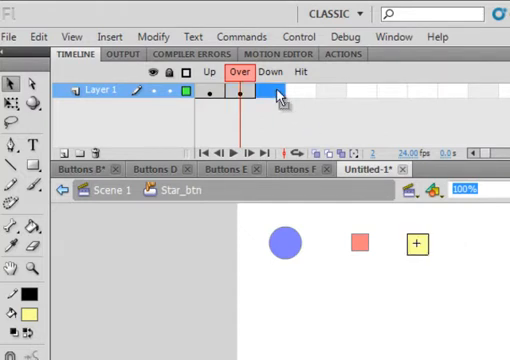
pyautogui.rightClick(270, 88)
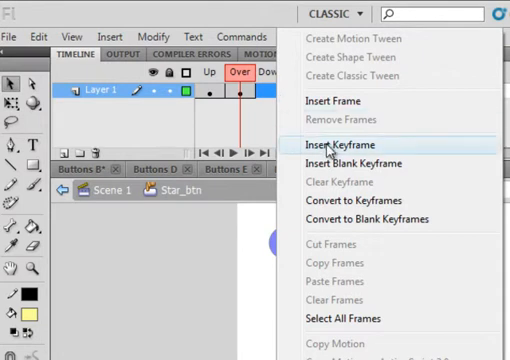
pyautogui.click(340, 144)
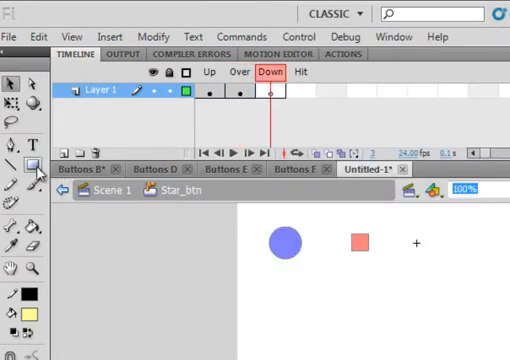
pyautogui.click(16, 164)
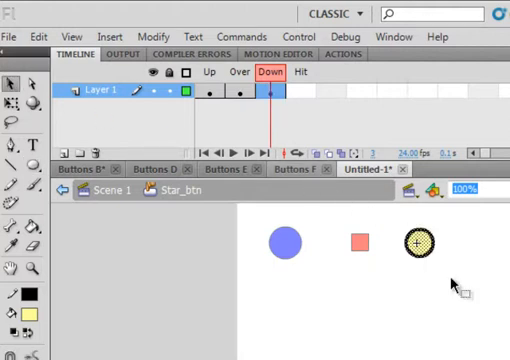
pyautogui.moveTo(310, 62)
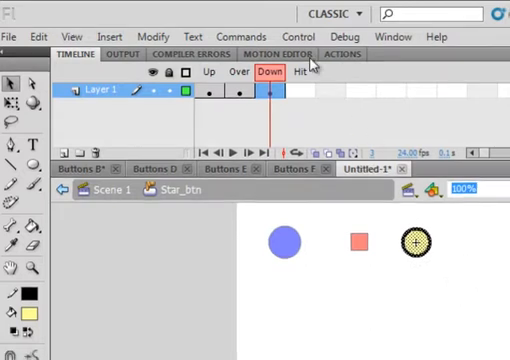
pyautogui.click(290, 28)
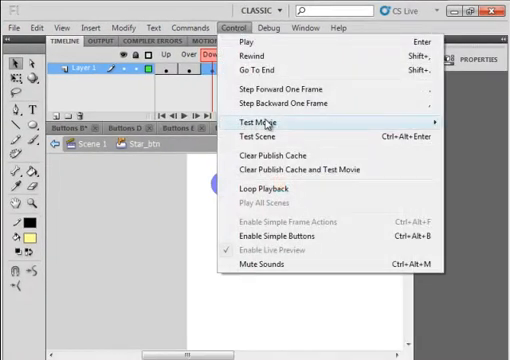
# Test the movie to check the three buttons, then close the preview.
pyautogui.click(264, 124)
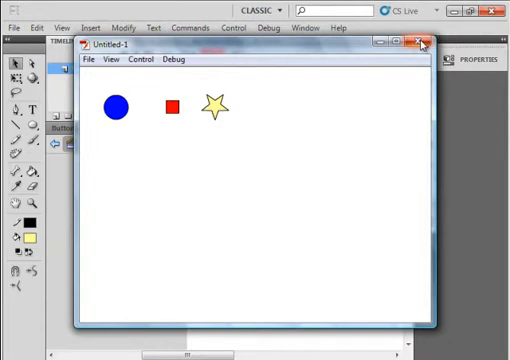
pyautogui.click(420, 44)
pyautogui.write('H')
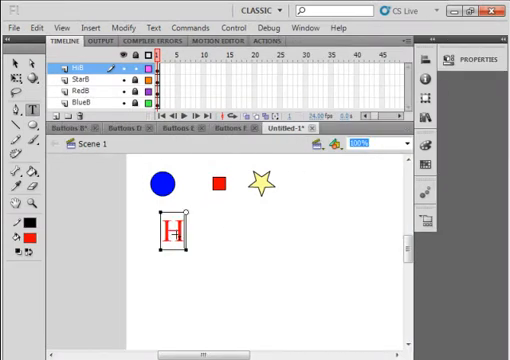
# Type red 'HI' text on a new fourth layer beside the three buttons.
pyautogui.write('I')
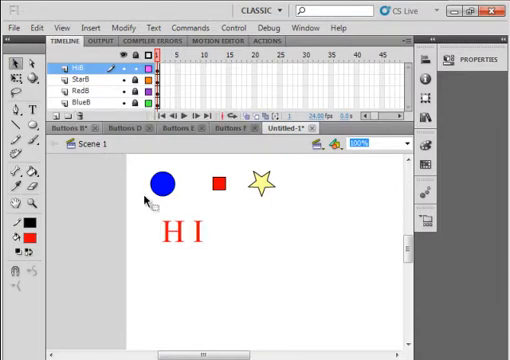
# Convert the HI text into a button symbol named 'Hi' and enter its Up state.
pyautogui.click(180, 232)
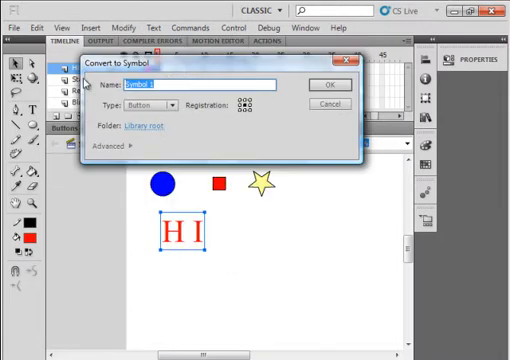
pyautogui.write('Hi')
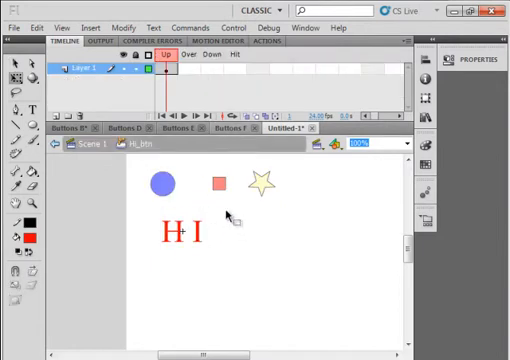
# Select and reposition the red HI text within the button's Up state.
pyautogui.click(182, 232)
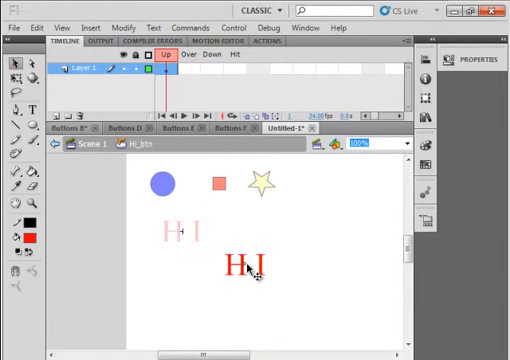
pyautogui.click(248, 268)
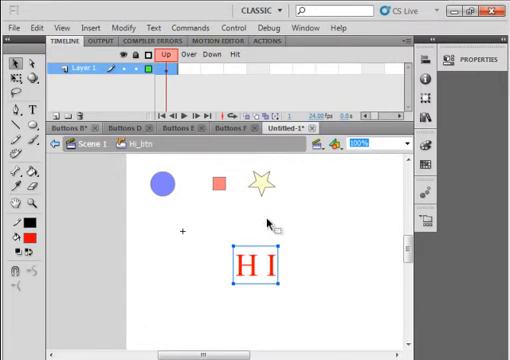
pyautogui.moveTo(174, 68)
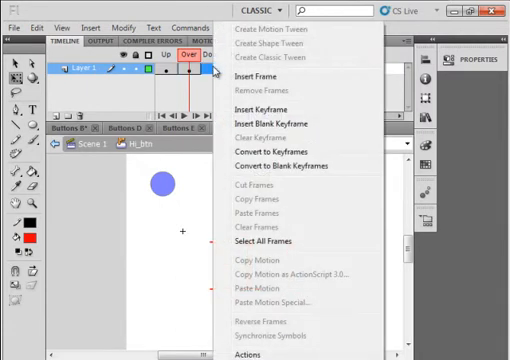
pyautogui.moveTo(268, 110)
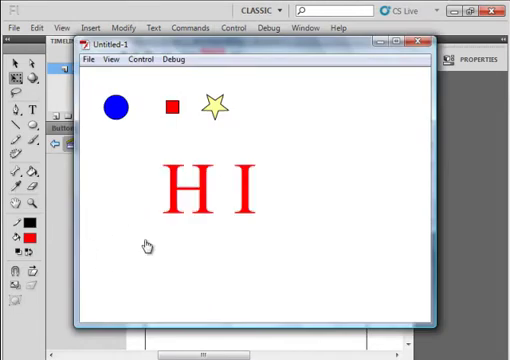
pyautogui.moveTo(184, 244)
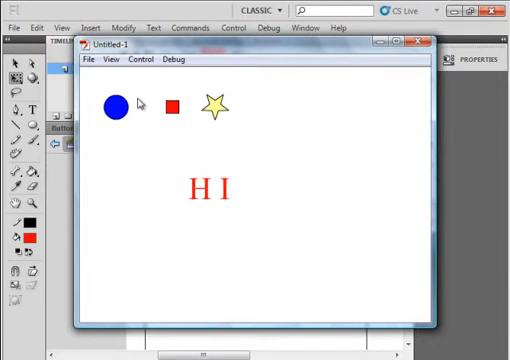
pyautogui.moveTo(96, 212)
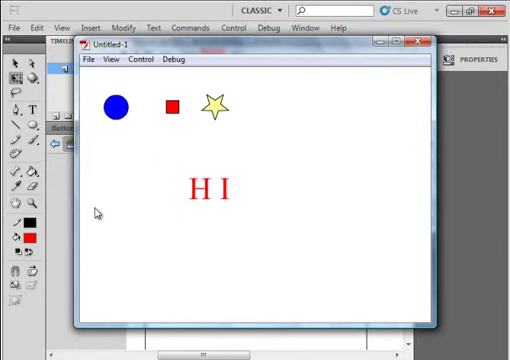
pyautogui.moveTo(164, 278)
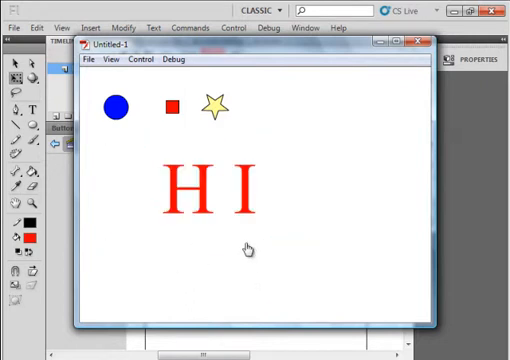
pyautogui.moveTo(324, 198)
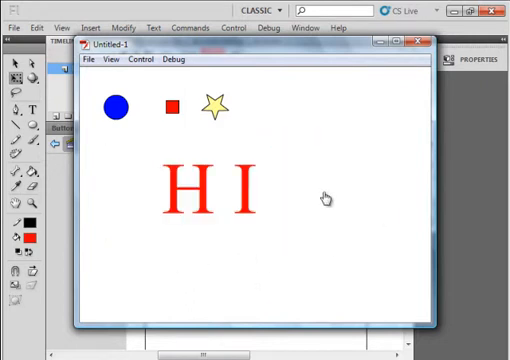
pyautogui.moveTo(262, 186)
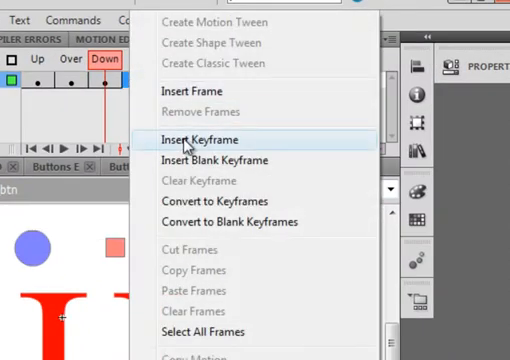
# Insert the Down keyframe and draw a rectangle as the HI button's Hit area.
pyautogui.click(200, 140)
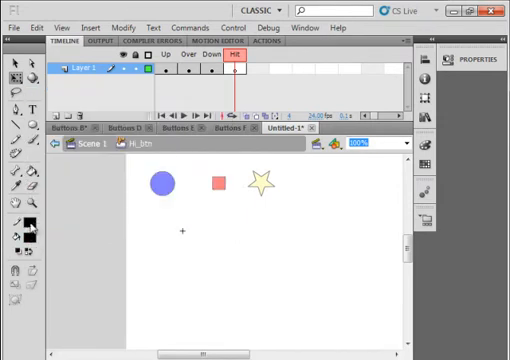
pyautogui.moveTo(16, 124)
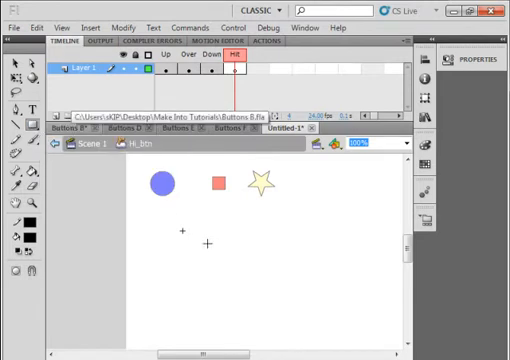
pyautogui.moveTo(190, 244); pyautogui.dragTo(318, 254)
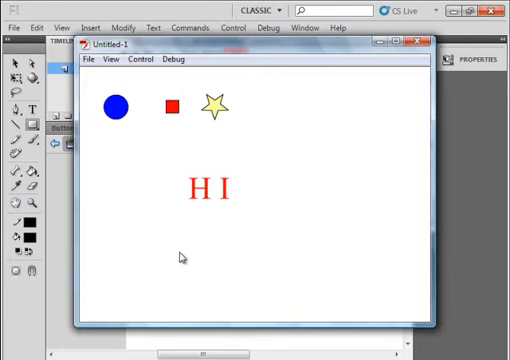
pyautogui.moveTo(252, 132)
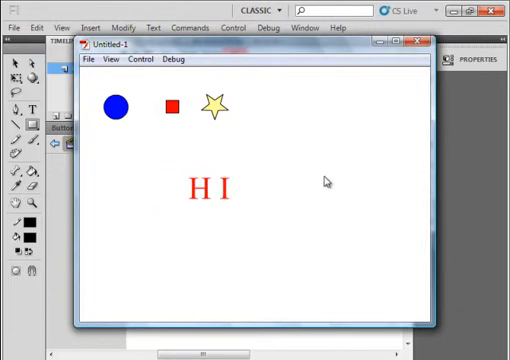
pyautogui.moveTo(228, 192)
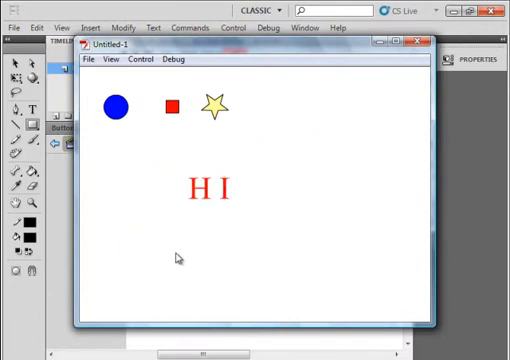
pyautogui.moveTo(210, 192)
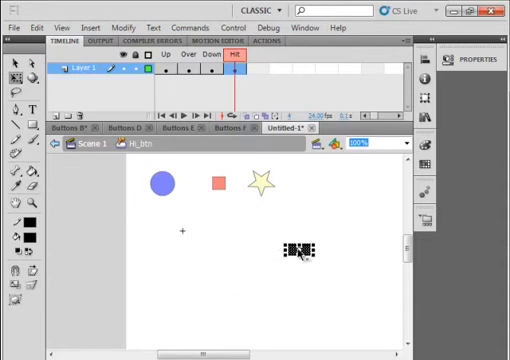
# Return from HI button editing to Scene 1 with all four buttons on stage.
pyautogui.click(16, 70)
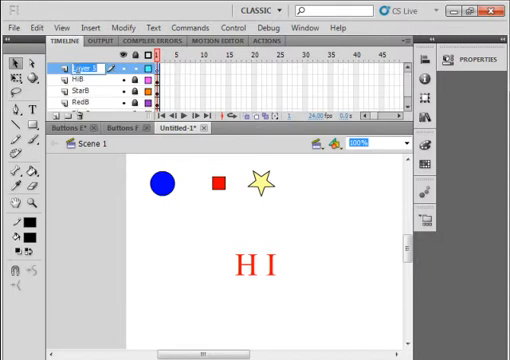
# Rename the new layer and draw a small black square under the HI text.
pyautogui.doubleClick(82, 62)
pyautogui.write('TwoP')
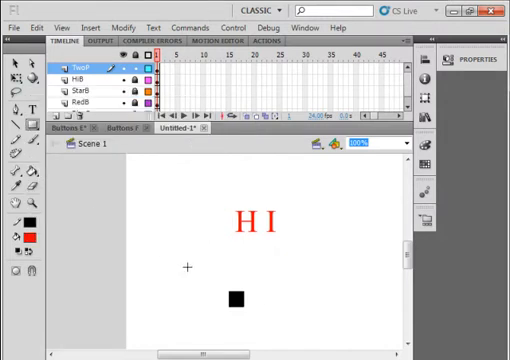
pyautogui.moveTo(272, 300)
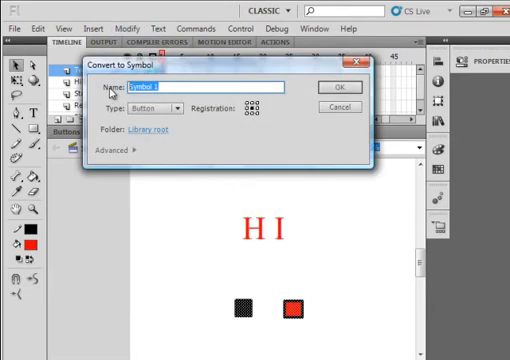
# Convert the black and red squares into a button symbol named 'Two'.
pyautogui.write('TwoP-btn')
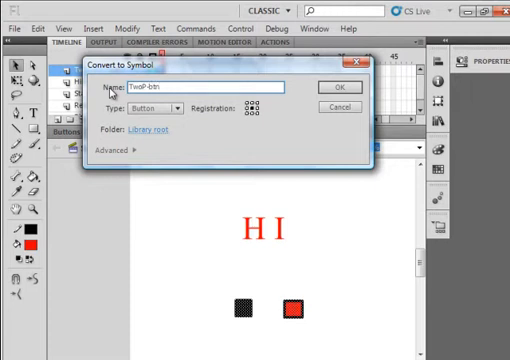
pyautogui.click(336, 84)
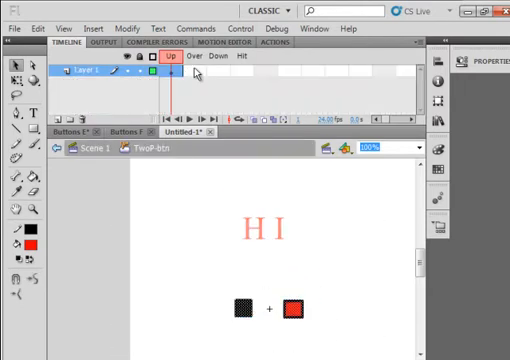
# Select a state frame of the two-square button to begin adding keyframes.
pyautogui.click(200, 56)
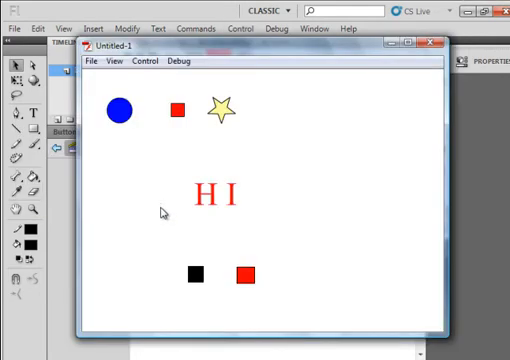
pyautogui.moveTo(198, 270)
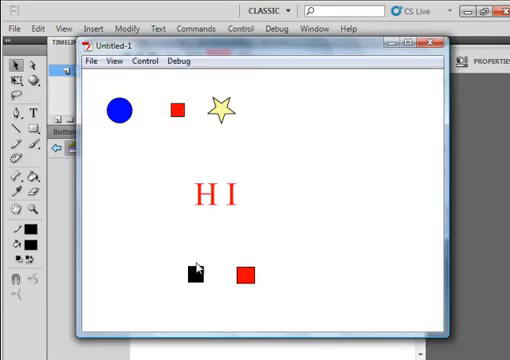
# Try out the black-and-red two-square button in the running test movie.
pyautogui.click(196, 272)
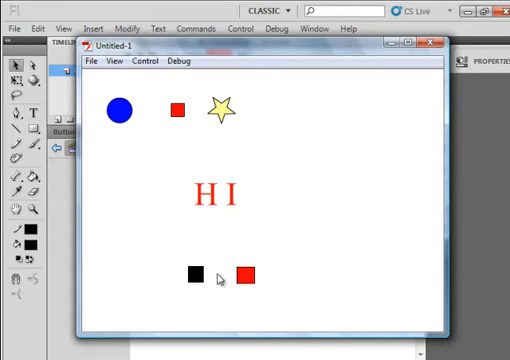
pyautogui.moveTo(368, 136)
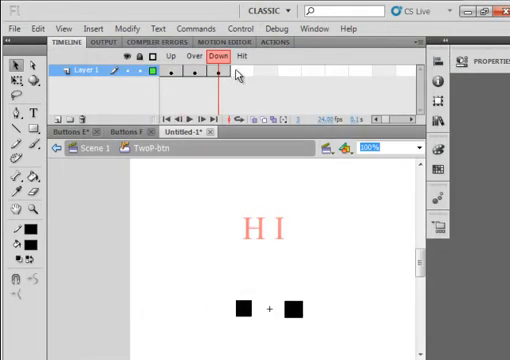
# Add a Hit keyframe with one black rectangle over both squares, then test the movie.
pyautogui.rightClick(216, 72)
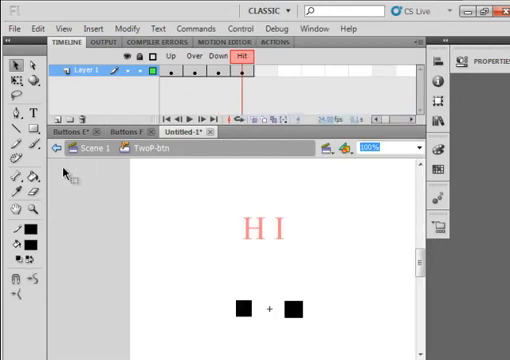
pyautogui.moveTo(236, 294)
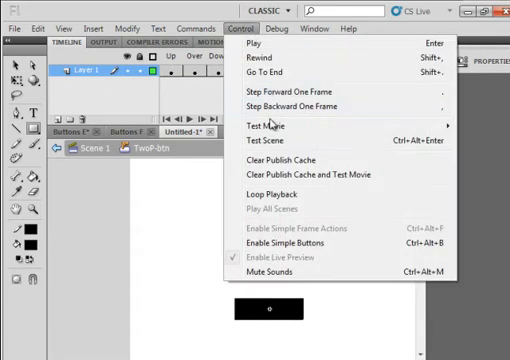
pyautogui.click(260, 122)
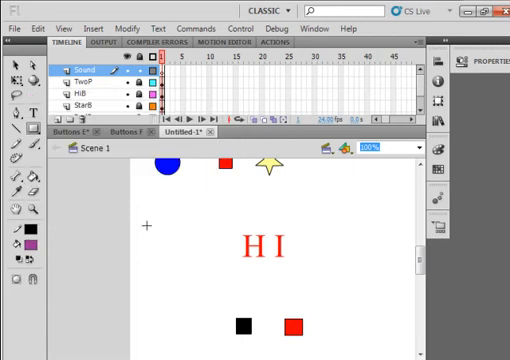
pyautogui.moveTo(332, 226)
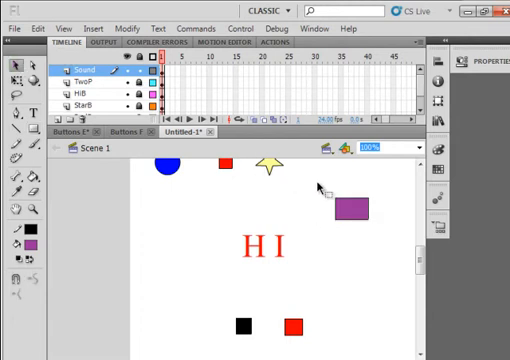
# Select the newly drawn purple rectangle to the right of the star.
pyautogui.click(352, 208)
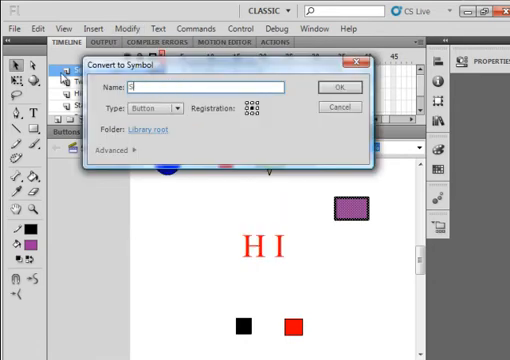
# Convert the purple rectangle into a button symbol named Sound_btn.
pyautogui.write('Sound_btn')
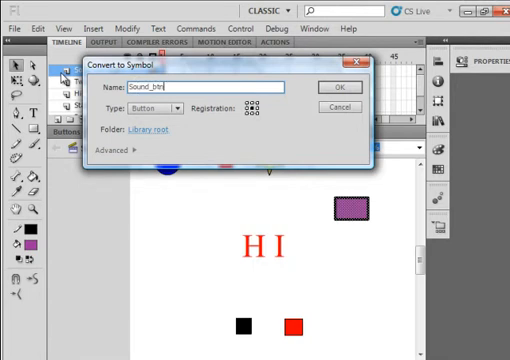
pyautogui.click(340, 84)
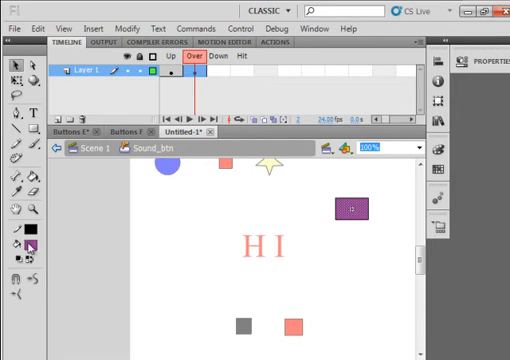
# Make Sound_btn's Over state rectangle green and insert a Down-state keyframe.
pyautogui.click(32, 236)
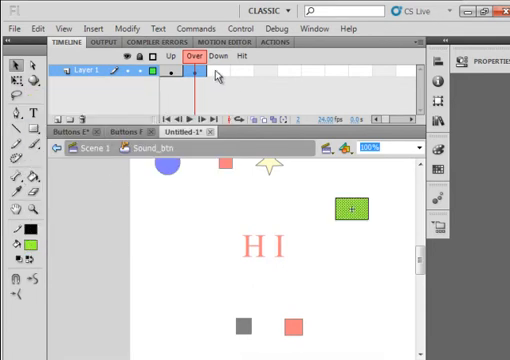
pyautogui.rightClick(204, 82)
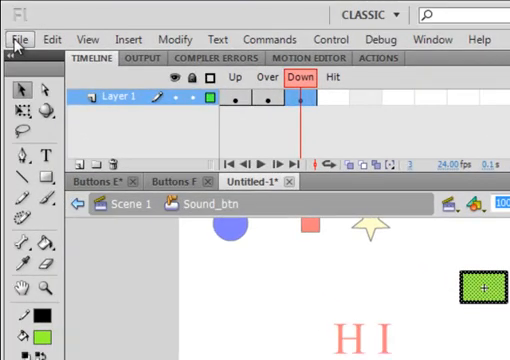
# Import the sound file into the library via File > Import > Import to Library.
pyautogui.click(20, 40)
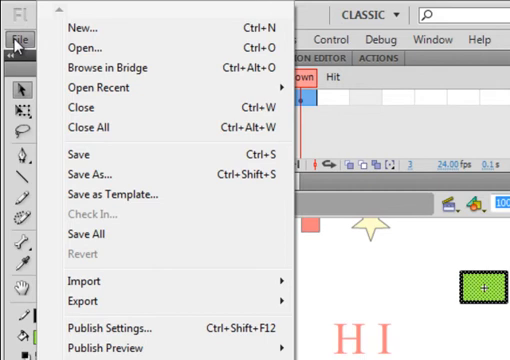
pyautogui.moveTo(92, 282)
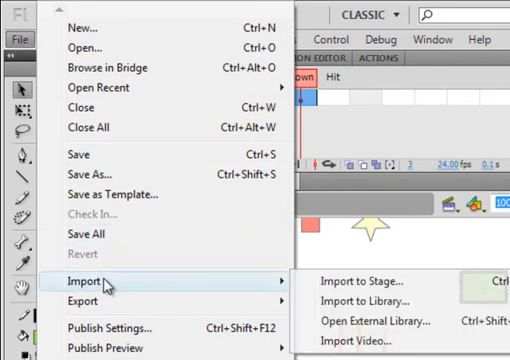
pyautogui.moveTo(372, 300)
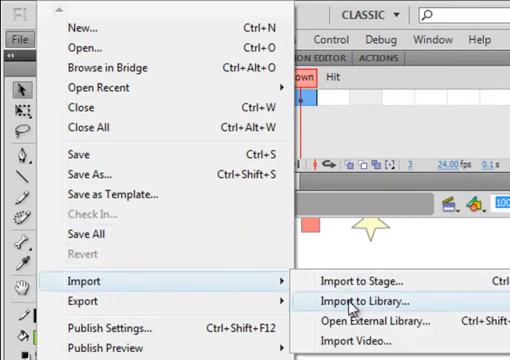
pyautogui.click(370, 300)
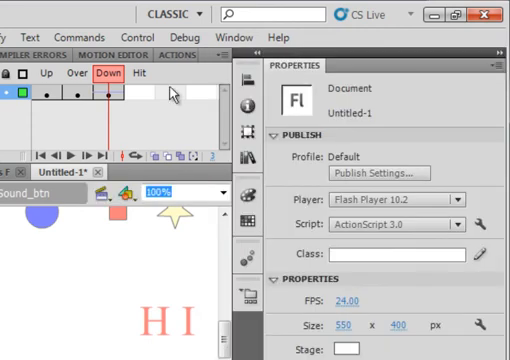
# Assign Splash 2.aif to Sound_btn's Down keyframe with Sync set to Event.
pyautogui.click(104, 96)
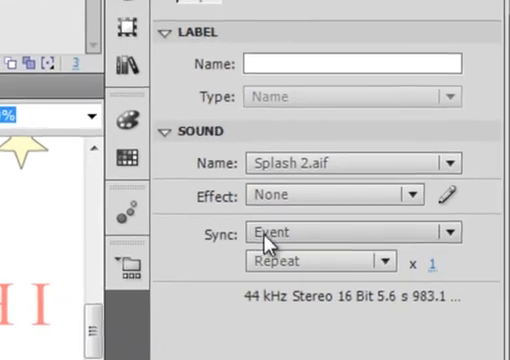
pyautogui.click(356, 232)
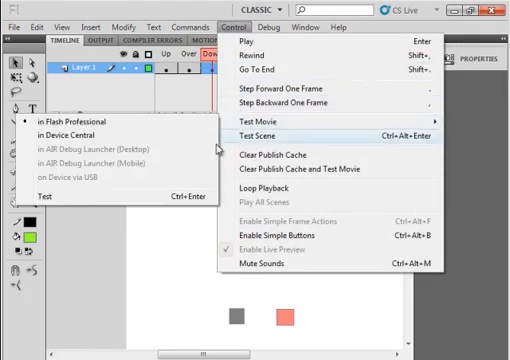
# Run Test Scene to preview all buttons including the purple sound button.
pyautogui.click(268, 128)
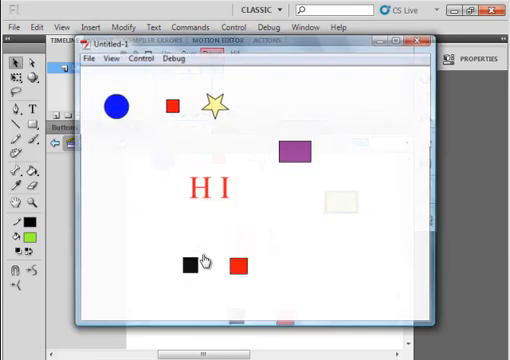